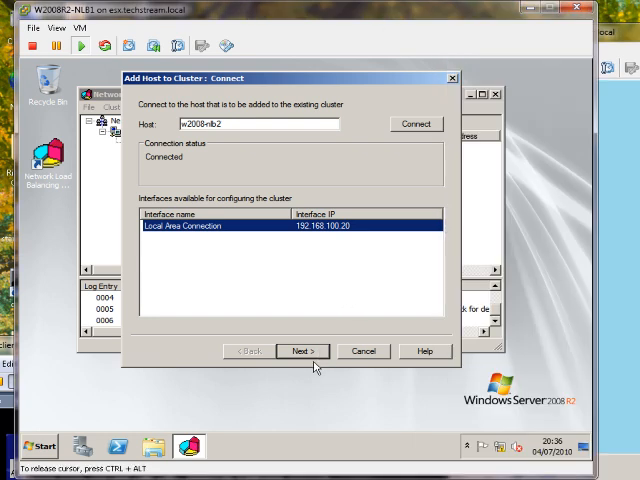
Step: Add host w2008-nlb2 on Local Area Connection with priority 2 and dedicated IP 192.168.100.20
{"action": "left_click", "coordinate": [300, 352]}
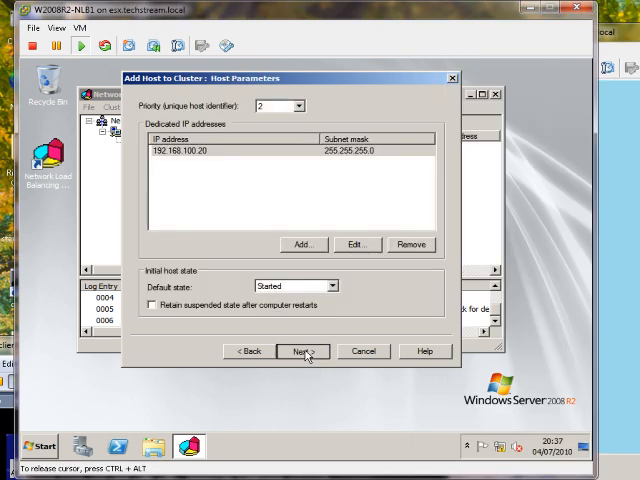
{"action": "left_click", "coordinate": [300, 352]}
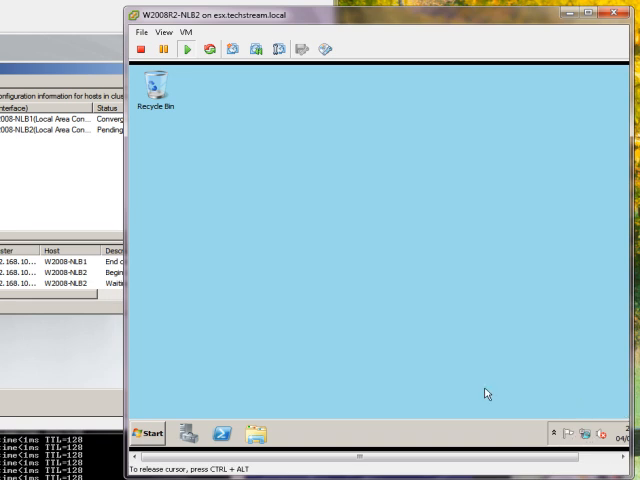
{"action": "mouse_move", "coordinate": [476, 348]}
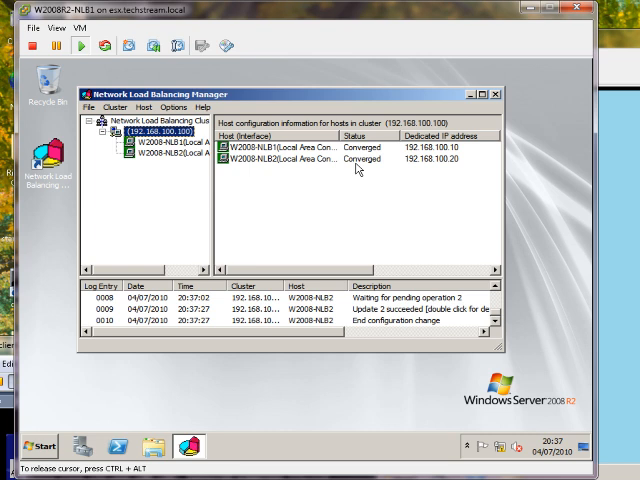
{"action": "mouse_move", "coordinate": [468, 90]}
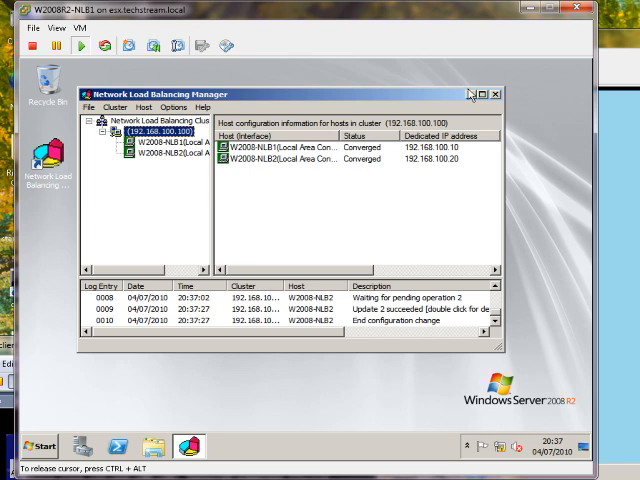
Step: Start the Add Roles Wizard on the first server and mark Web Server (IIS) for installation
{"action": "left_click", "coordinate": [492, 92]}
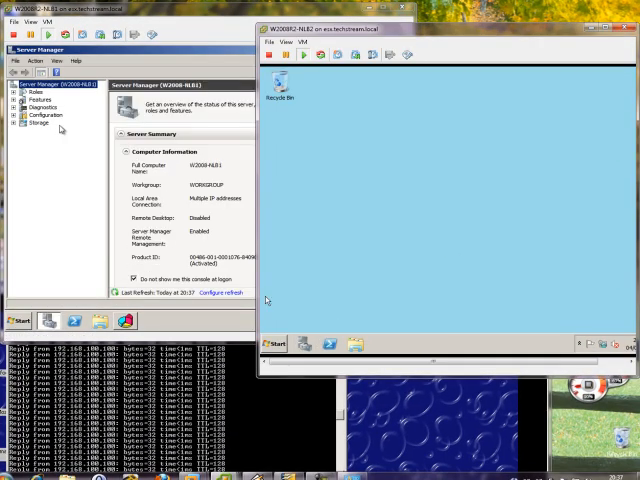
{"action": "left_click", "coordinate": [42, 92]}
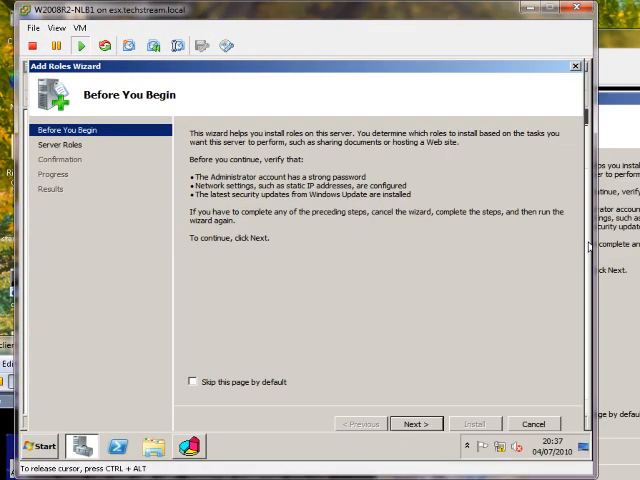
{"action": "left_click", "coordinate": [416, 424]}
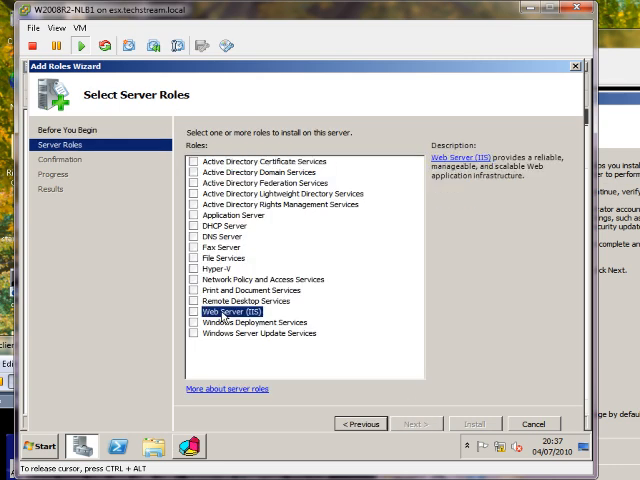
{"action": "left_click", "coordinate": [196, 322]}
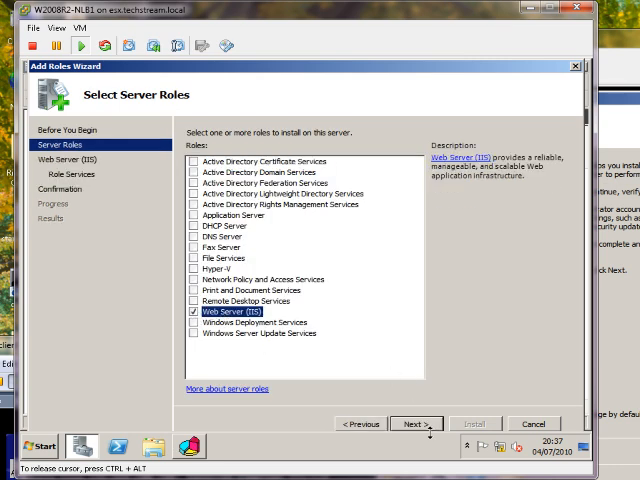
{"action": "left_click", "coordinate": [412, 424]}
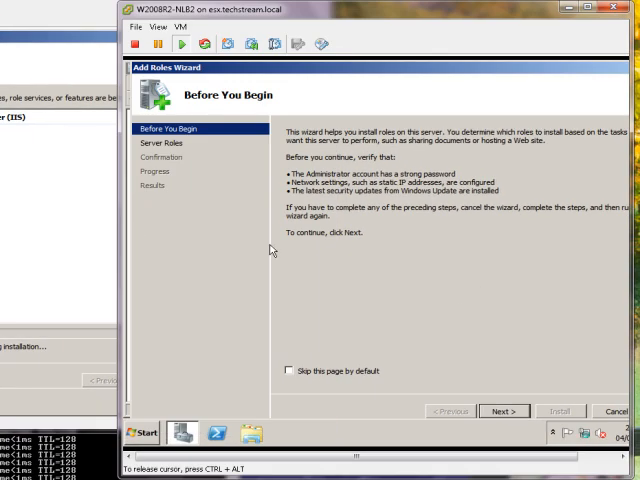
Step: Continue the Add Roles Wizard on the second server with Web Server (IIS) chosen
{"action": "left_click", "coordinate": [504, 410]}
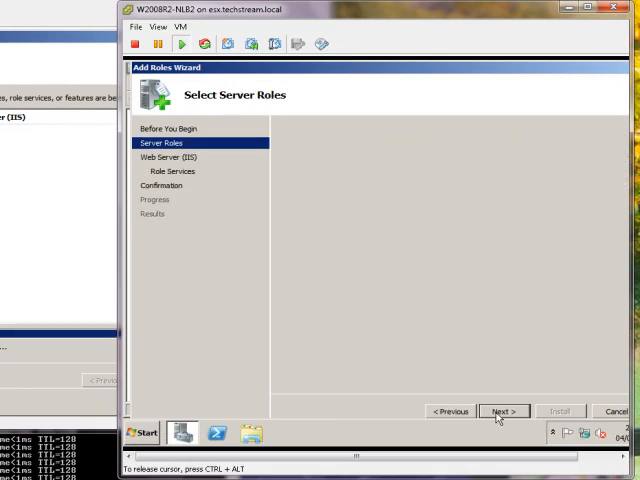
{"action": "left_click", "coordinate": [504, 412]}
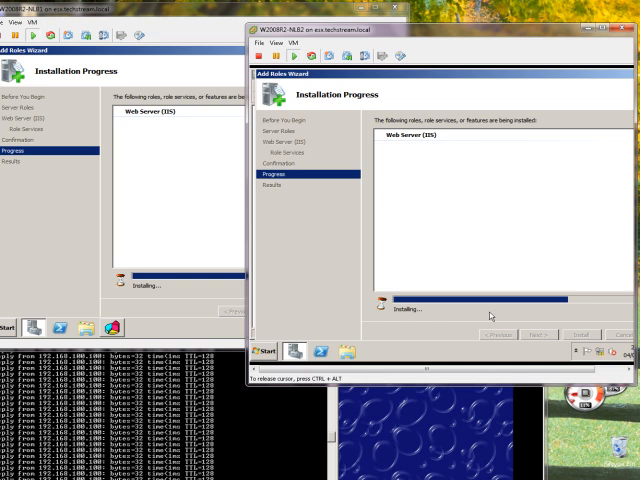
{"action": "mouse_move", "coordinate": [488, 316]}
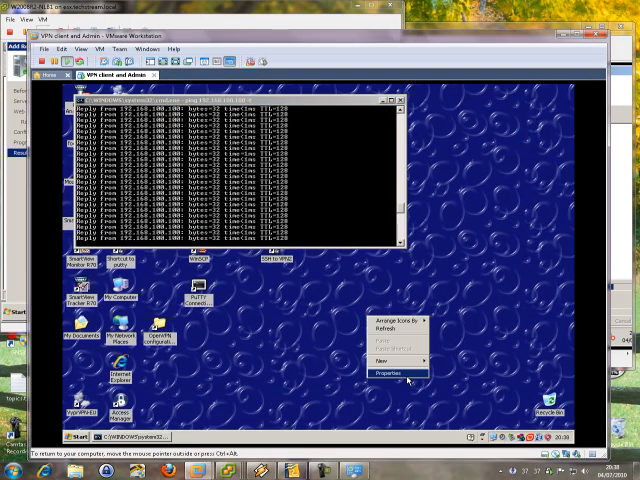
{"action": "left_click", "coordinate": [392, 372]}
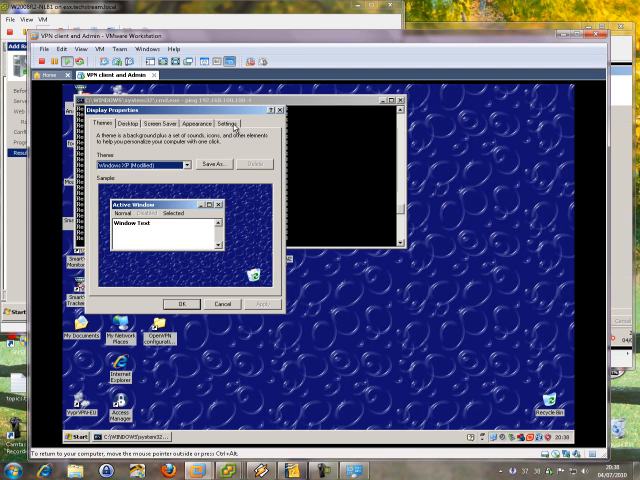
{"action": "left_click", "coordinate": [232, 124]}
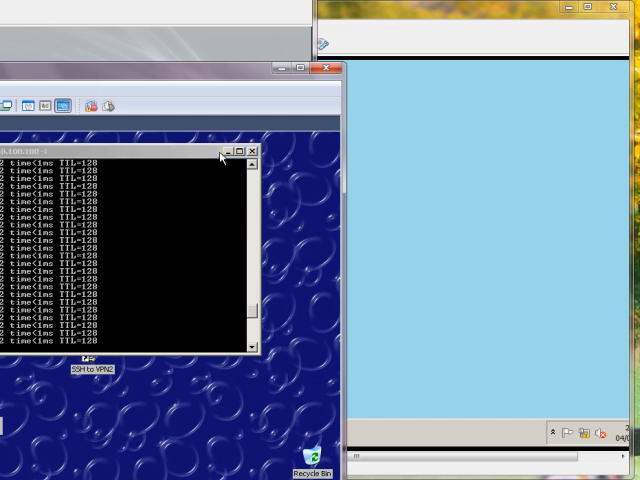
Step: Try the 192.168.1 address in Firefox, then bring up the W2008R2-NLB1 server desktop
{"action": "left_click", "coordinate": [258, 150]}
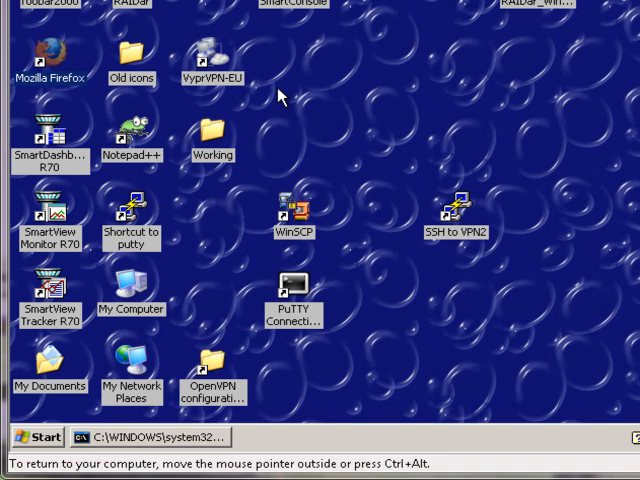
{"action": "mouse_move", "coordinate": [404, 104]}
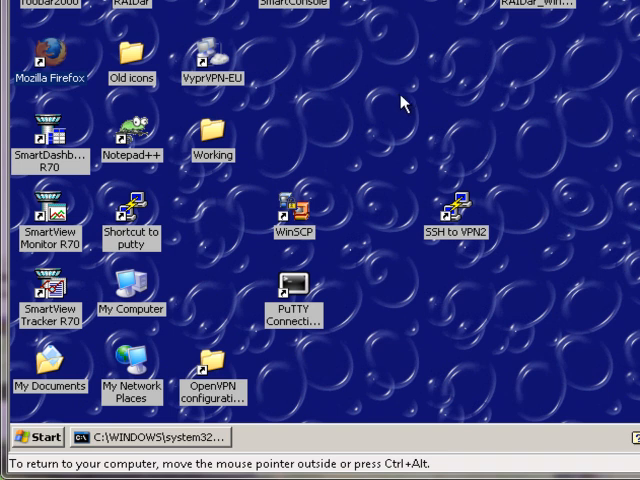
{"action": "mouse_move", "coordinate": [212, 384]}
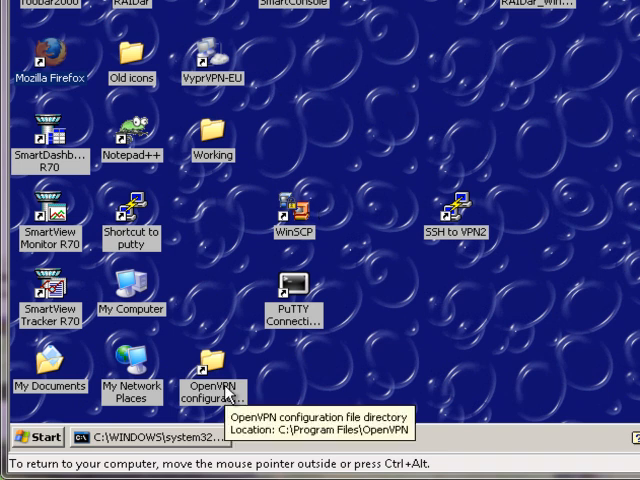
{"action": "mouse_move", "coordinate": [244, 320]}
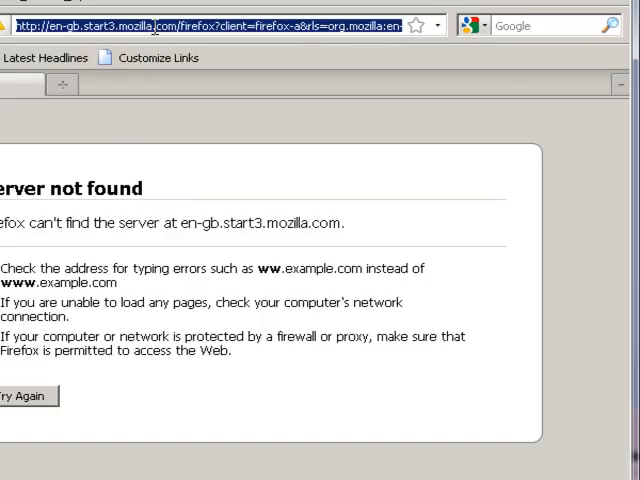
{"action": "type", "text": "192.168.1"}
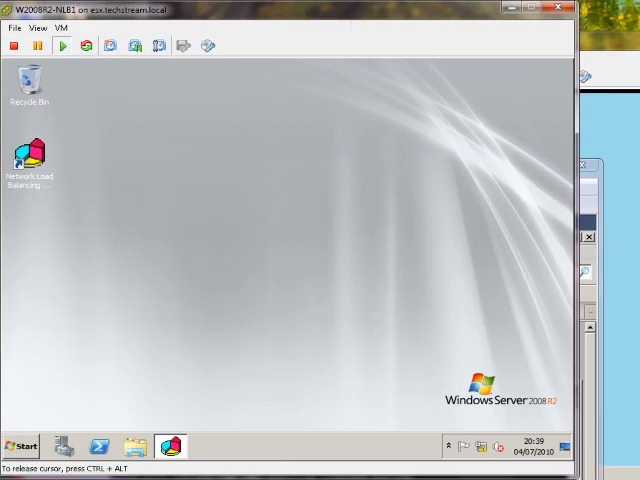
Step: Restart the first node from Start > Shut down with reason Other (Planned) and a short comment
{"action": "left_click", "coordinate": [22, 448]}
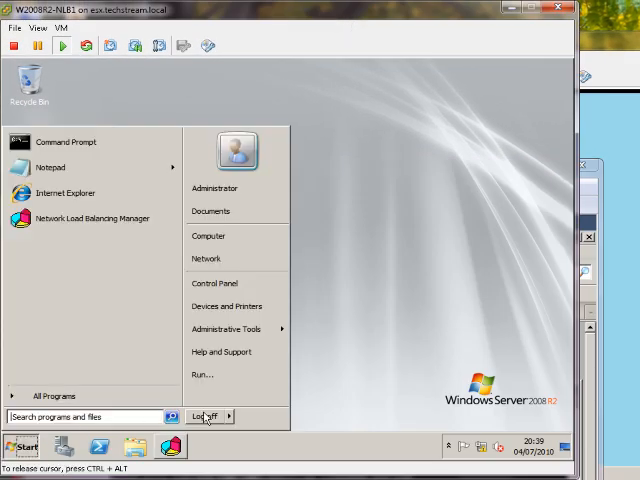
{"action": "left_click", "coordinate": [204, 416]}
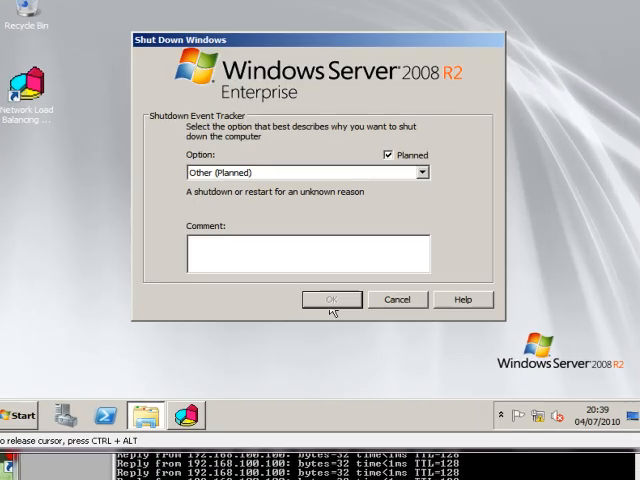
{"action": "type", "text": "te"}
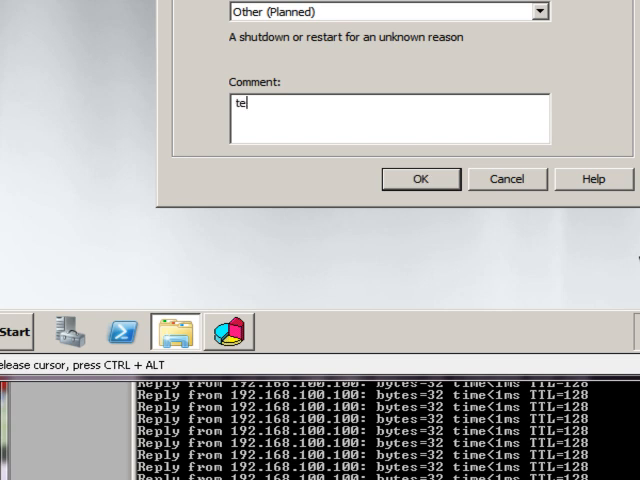
{"action": "left_click", "coordinate": [420, 178]}
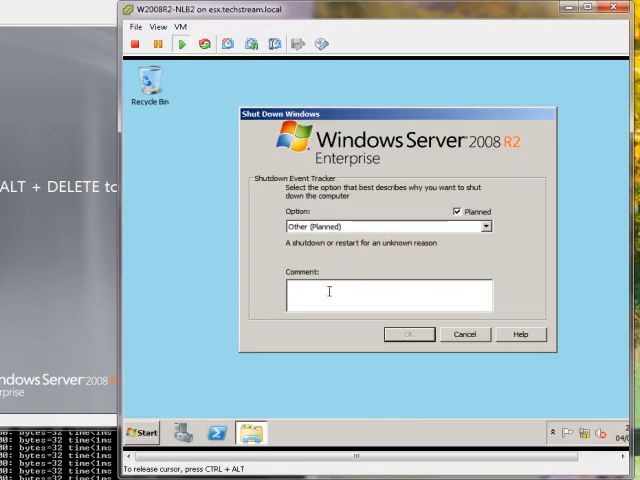
{"action": "type", "text": "test"}
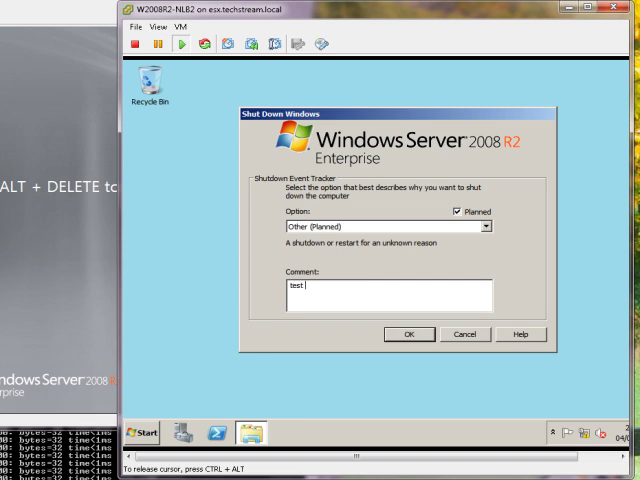
{"action": "left_click", "coordinate": [416, 334]}
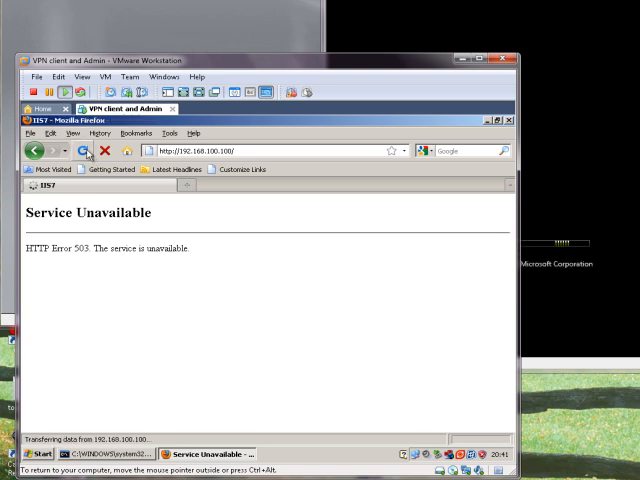
{"action": "left_click", "coordinate": [84, 150]}
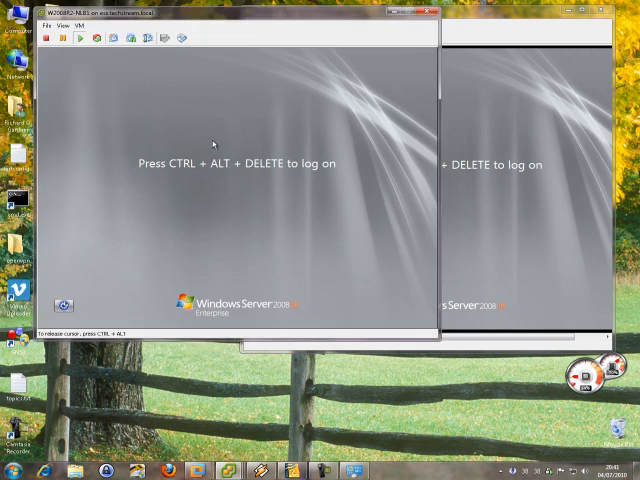
{"action": "mouse_move", "coordinate": [140, 300]}
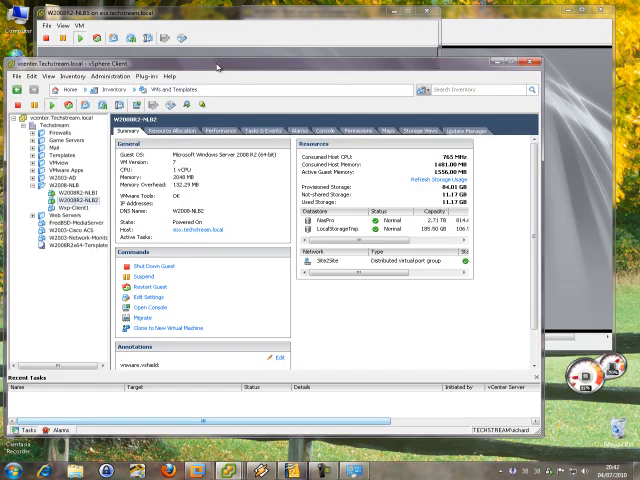
Step: Switch to the Networking inventory and select the Site2Site port group under VM-DV-Switch
{"action": "left_click", "coordinate": [230, 70]}
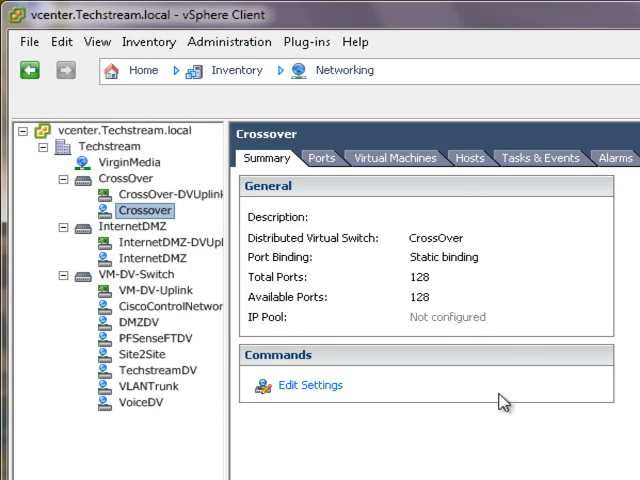
{"action": "mouse_move", "coordinate": [130, 354]}
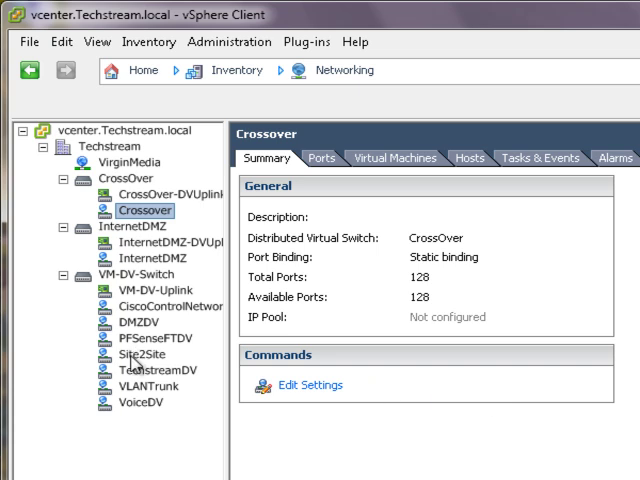
{"action": "left_click", "coordinate": [128, 354]}
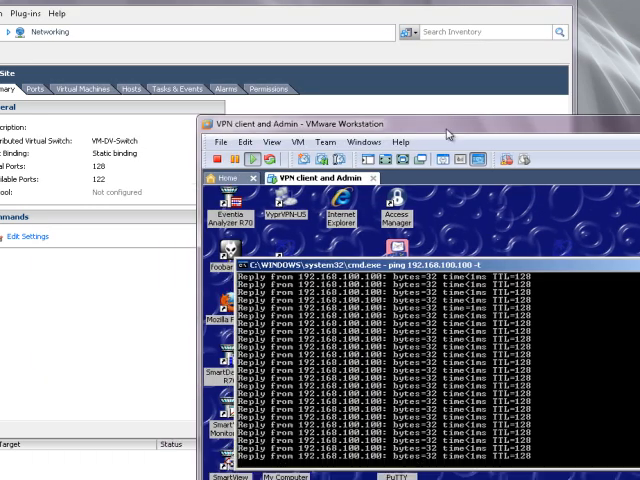
Step: Edit Site2Site settings and set Promiscuous Mode, MAC Address Changes and Forged Transmits to Accept
{"action": "left_click", "coordinate": [32, 236]}
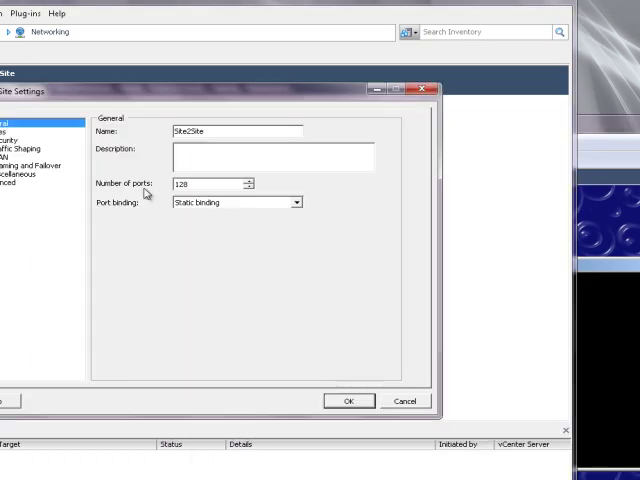
{"action": "left_click", "coordinate": [18, 144]}
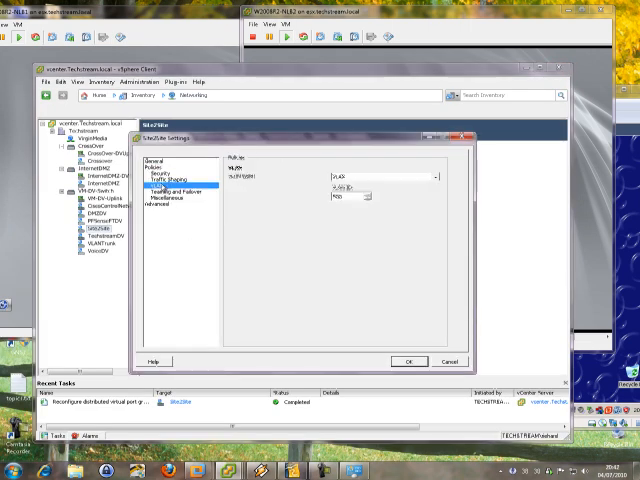
{"action": "left_click", "coordinate": [164, 176]}
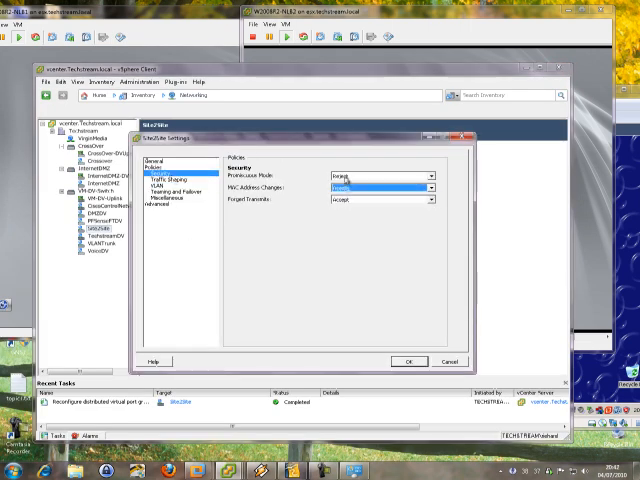
{"action": "left_click", "coordinate": [410, 360]}
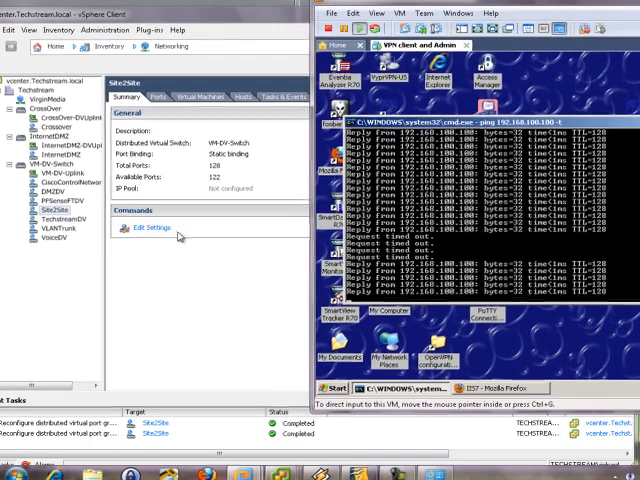
Step: Reopen Site2Site's Policies > Security page to confirm all three policies read Accept
{"action": "left_click", "coordinate": [146, 228]}
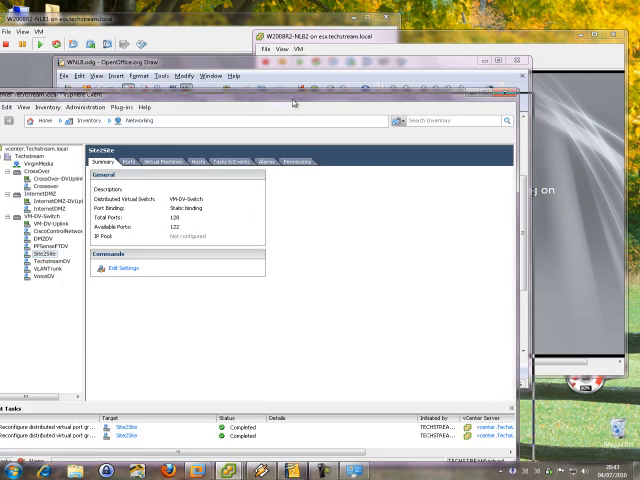
{"action": "left_click", "coordinate": [124, 268]}
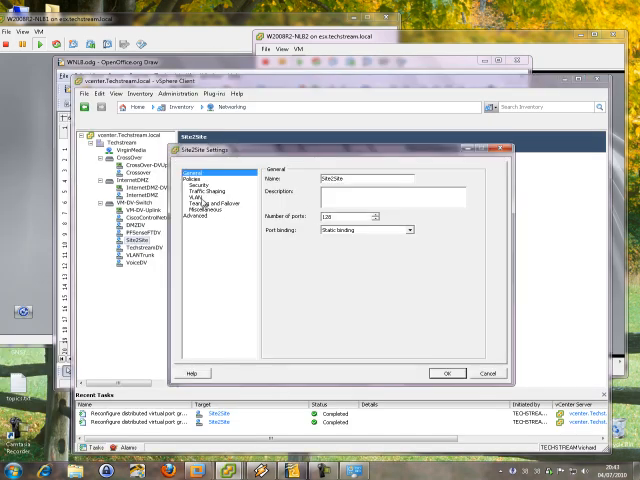
{"action": "left_click", "coordinate": [200, 186]}
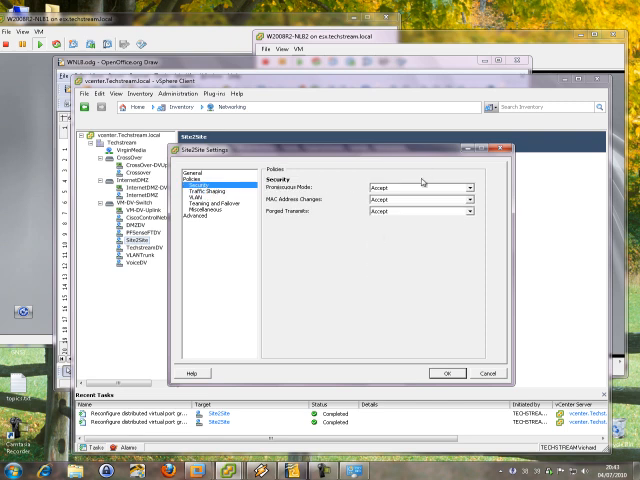